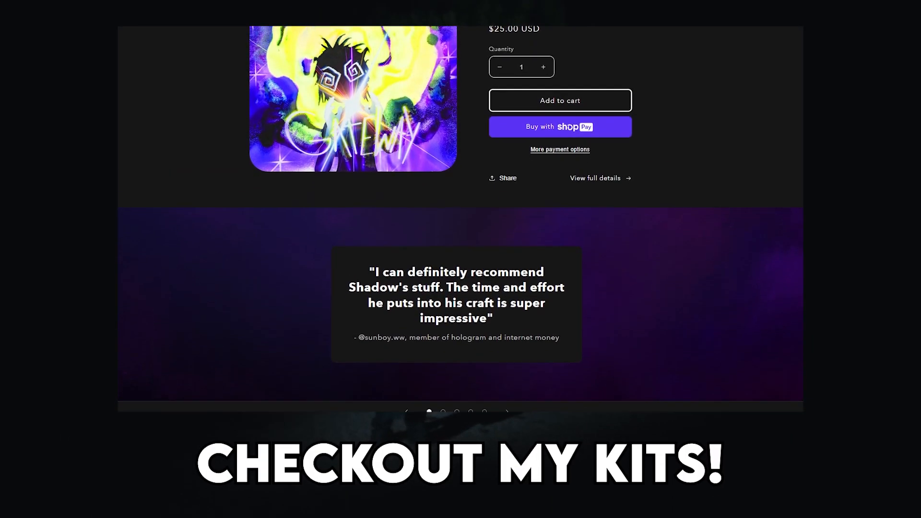
# Scroll the store page down past the testimonial to the Shop All category tiles
pyautogui.scroll(-3)
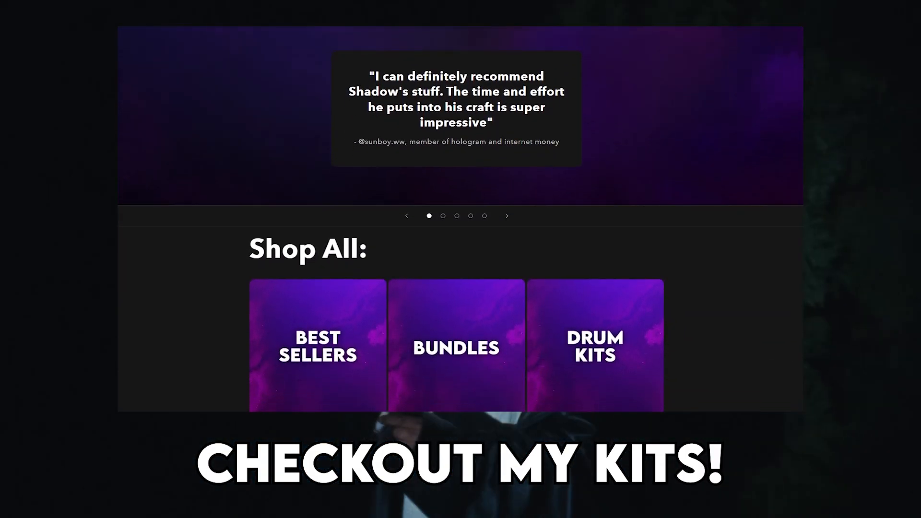
pyautogui.scroll(-3)
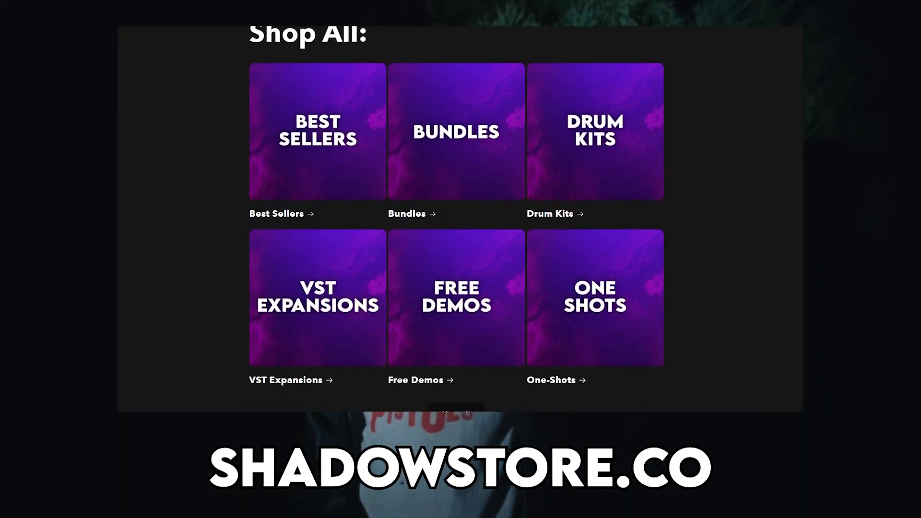
pyautogui.scroll(-3)
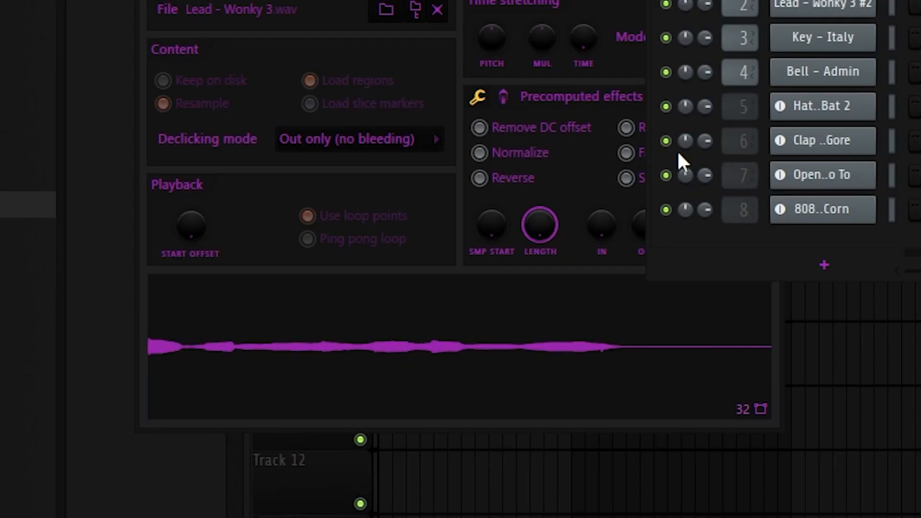
# Change a playback option such as Reverse on the Lead - Wonky 3 sample
pyautogui.click(822, 36)
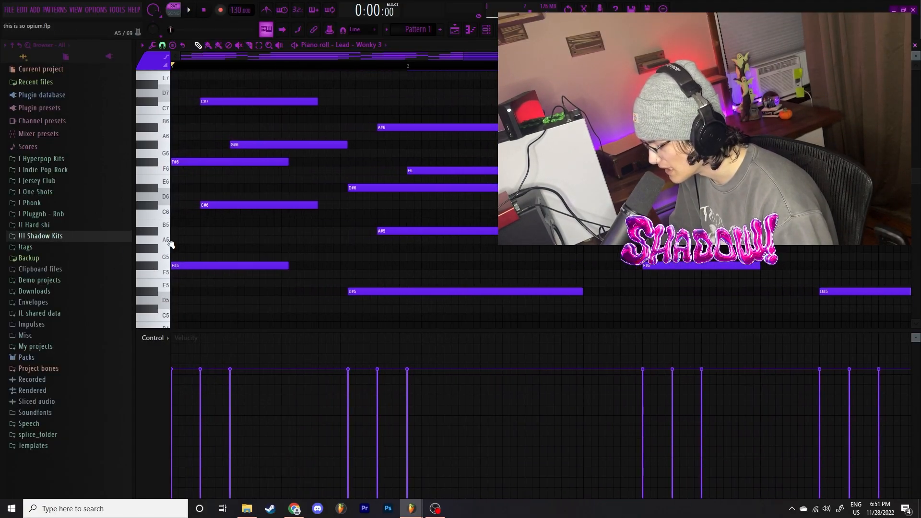
# Adjust the chord notes of the Lead - Wonky 3 melody in the piano roll
pyautogui.moveTo(185, 210); pyautogui.dragTo(225, 253)
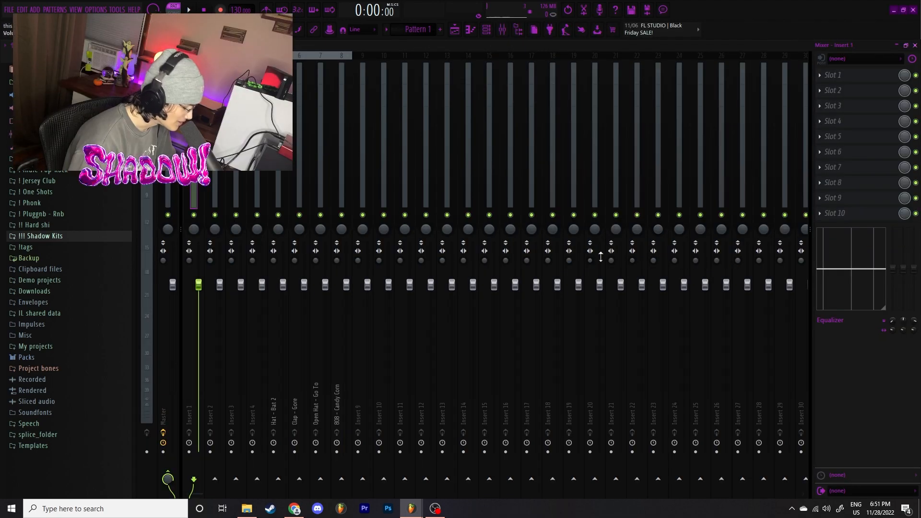
# Add an effect to a slot on the lead's mixer Insert 1
pyautogui.click(819, 75)
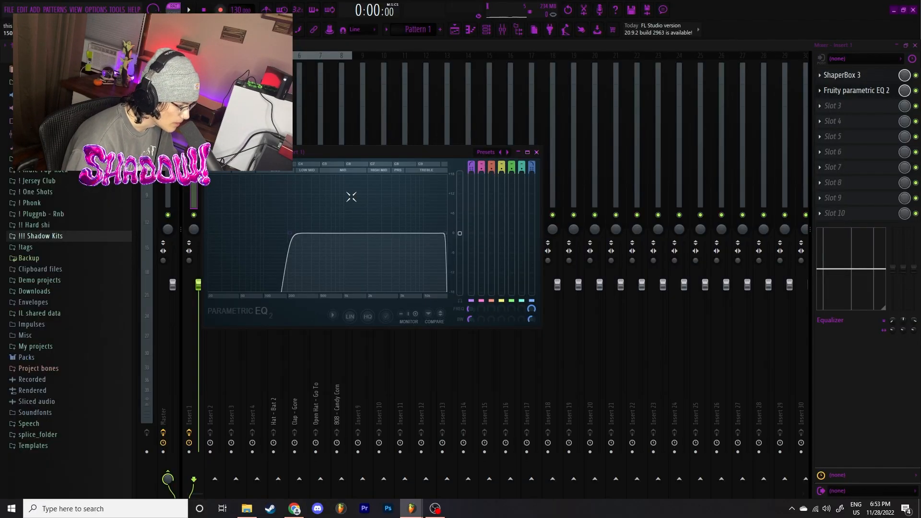
# Load an effect plugin into empty Slot 3 on Insert 1
pyautogui.click(819, 106)
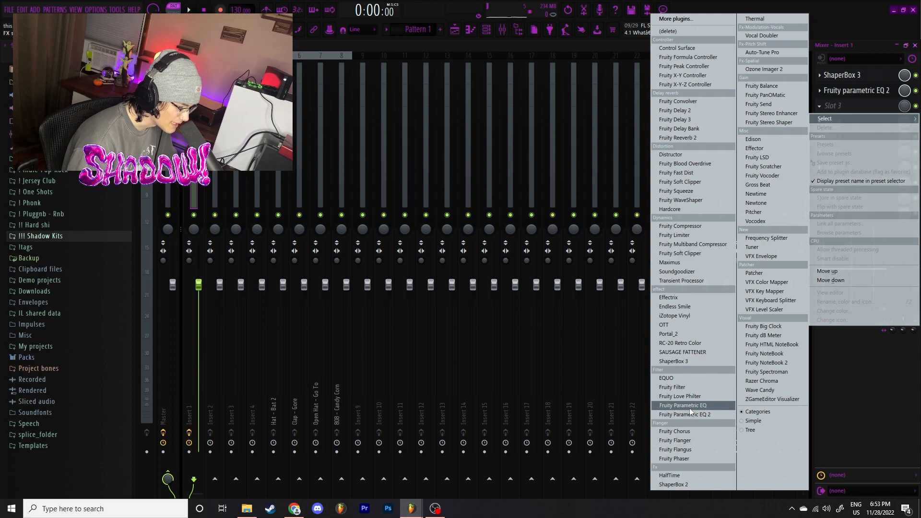
pyautogui.click(684, 414)
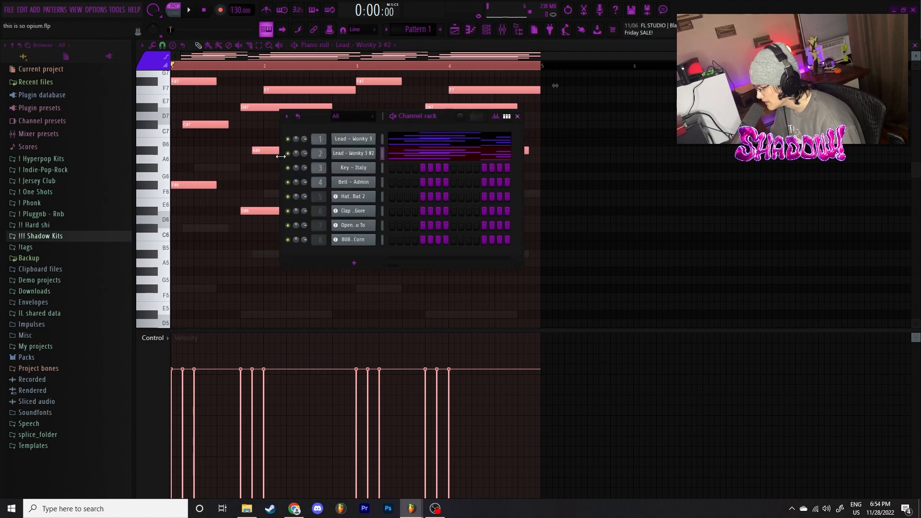
# Route Lead - Wonky 3 #2 to Insert 2 with ShaperBox 3 Crowd Roar and an EQ low cut
pyautogui.click(501, 30)
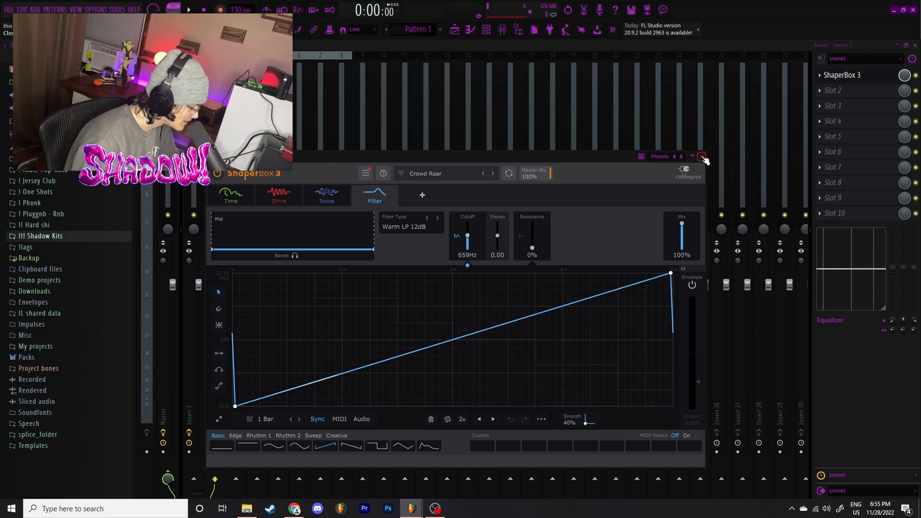
pyautogui.click(701, 157)
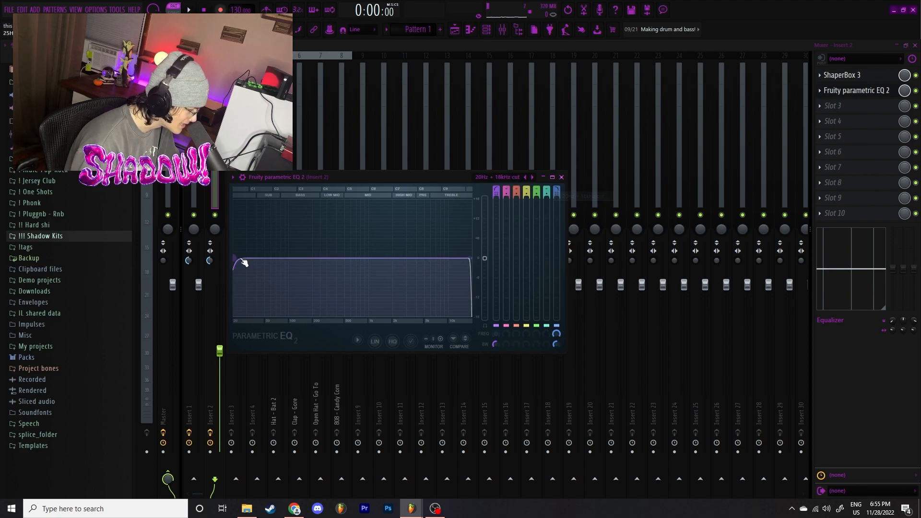
pyautogui.click(560, 176)
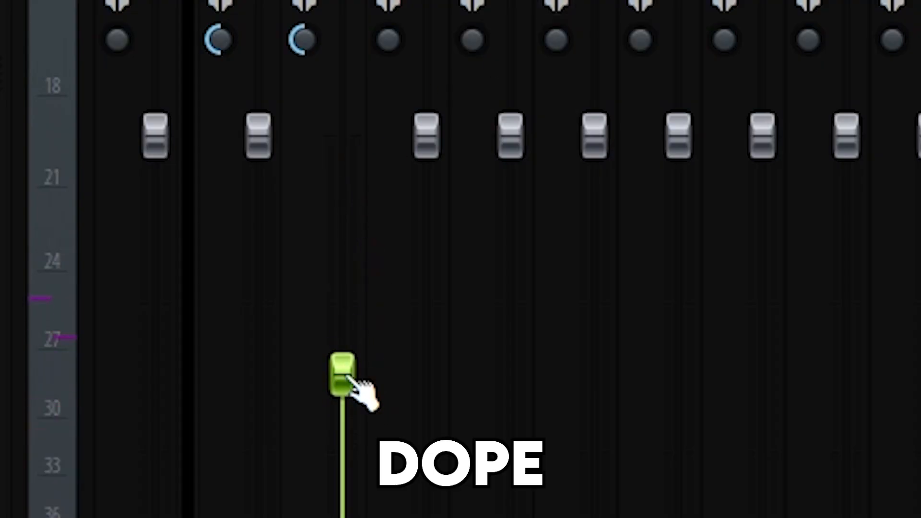
pyautogui.moveTo(344, 376); pyautogui.dragTo(343, 367)
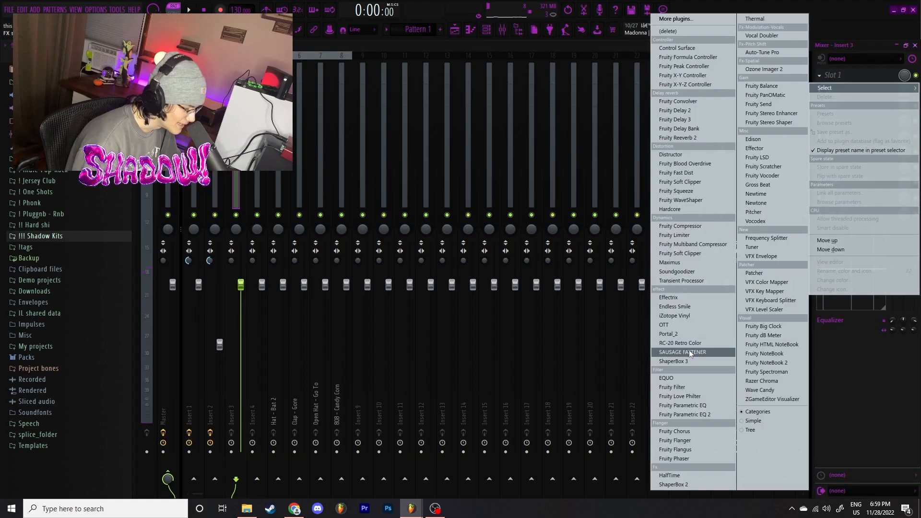
# Choose an effect plugin for Insert 3's first slot
pyautogui.click(672, 360)
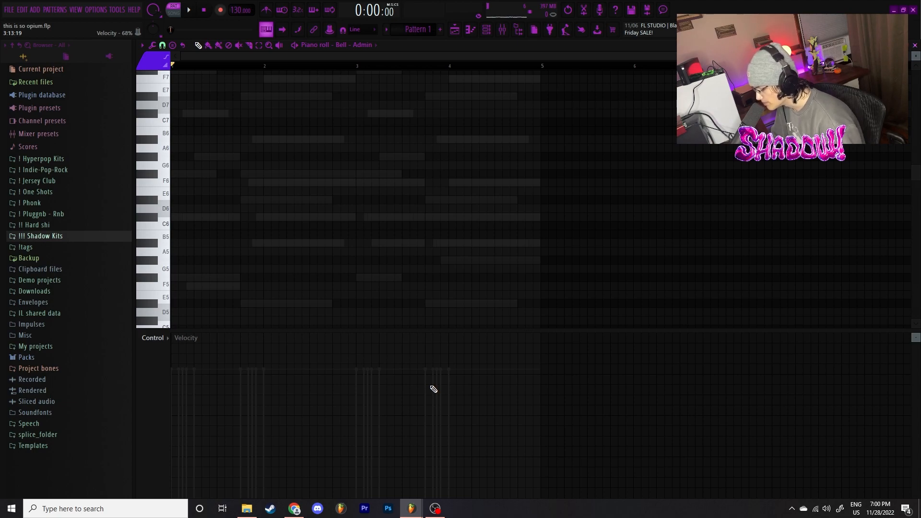
# Draw bell melody notes around C#5, D#5, A#4, F5 and remove a mistaken note
pyautogui.click(187, 9)
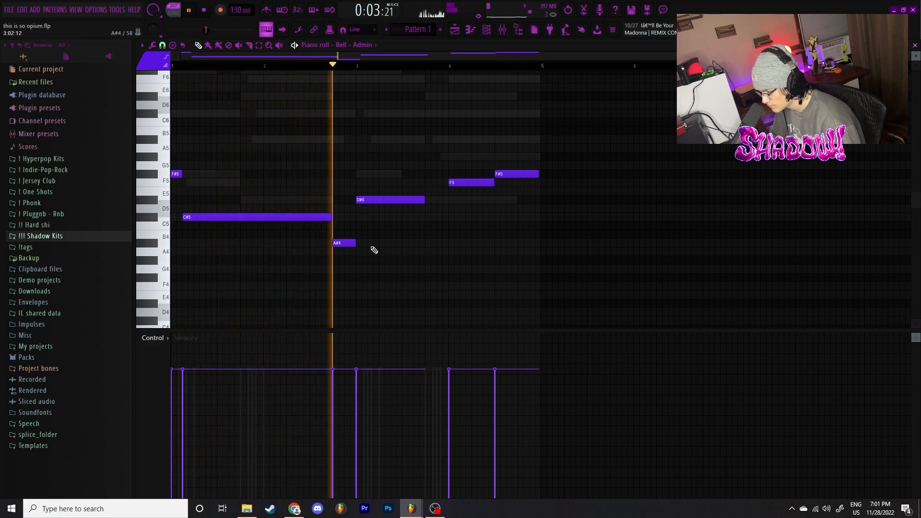
pyautogui.rightClick(532, 268)
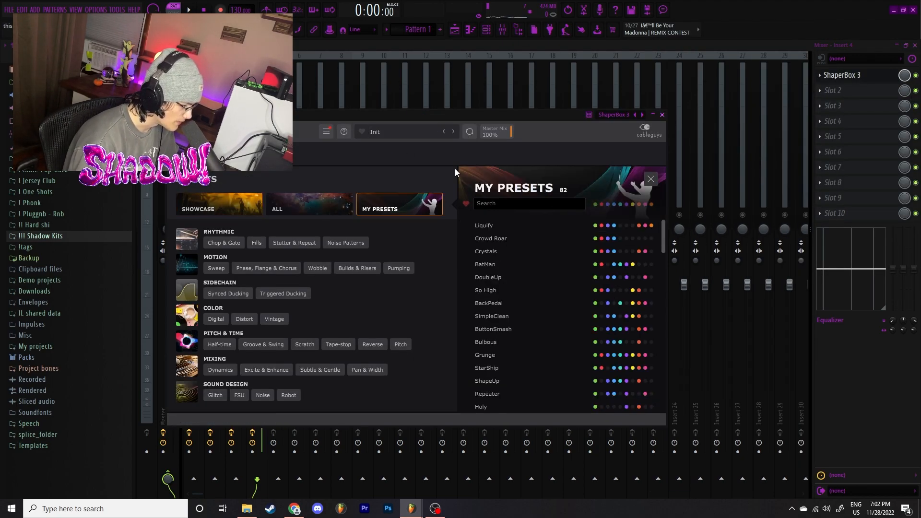
# Search ShaperBox 3's My Presets for 'star'
pyautogui.click(528, 203)
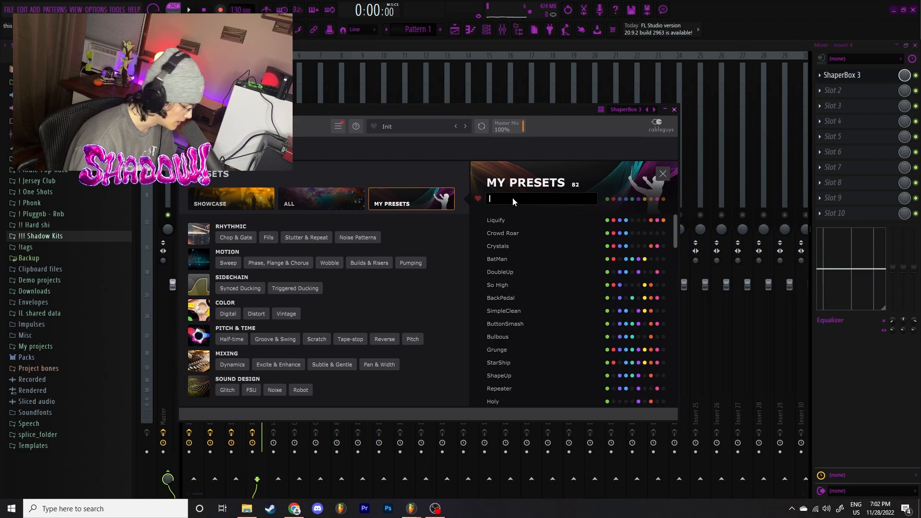
pyautogui.write('star')
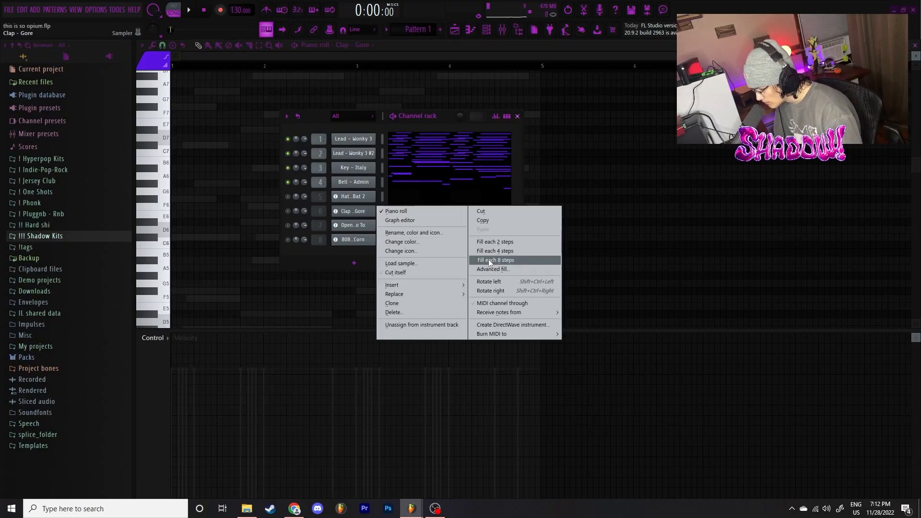
# Fill Clap - Gore with a hit every 8 steps and view it in the piano roll
pyautogui.click(495, 260)
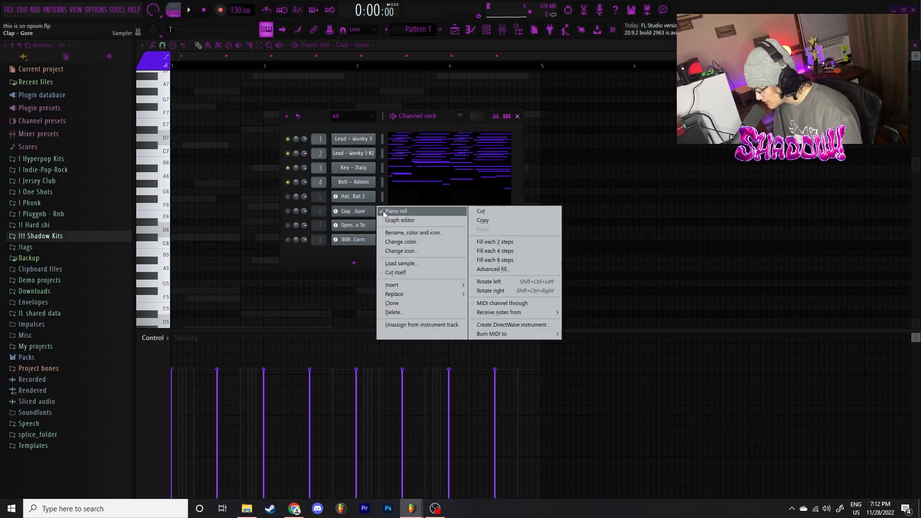
pyautogui.click(396, 211)
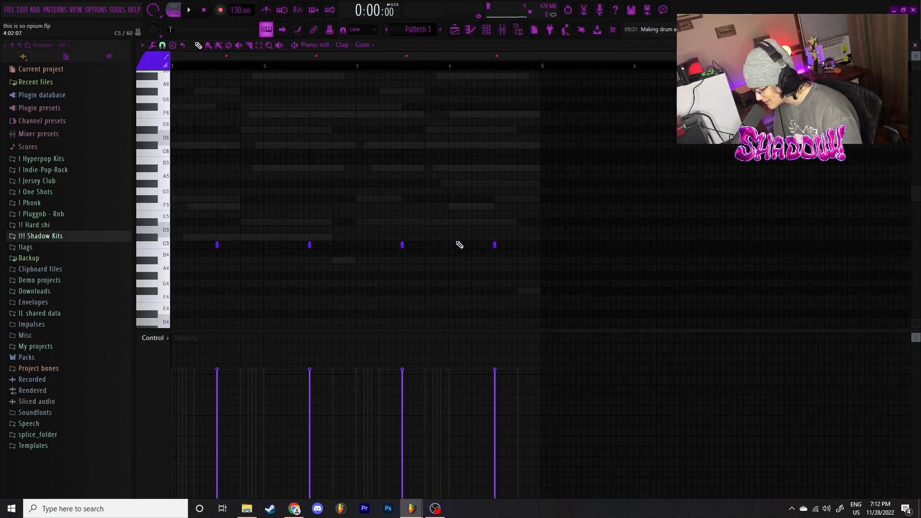
# Fill Hat - Bat 2 with a hi-hat every 2 steps from the channel rack
pyautogui.click(486, 30)
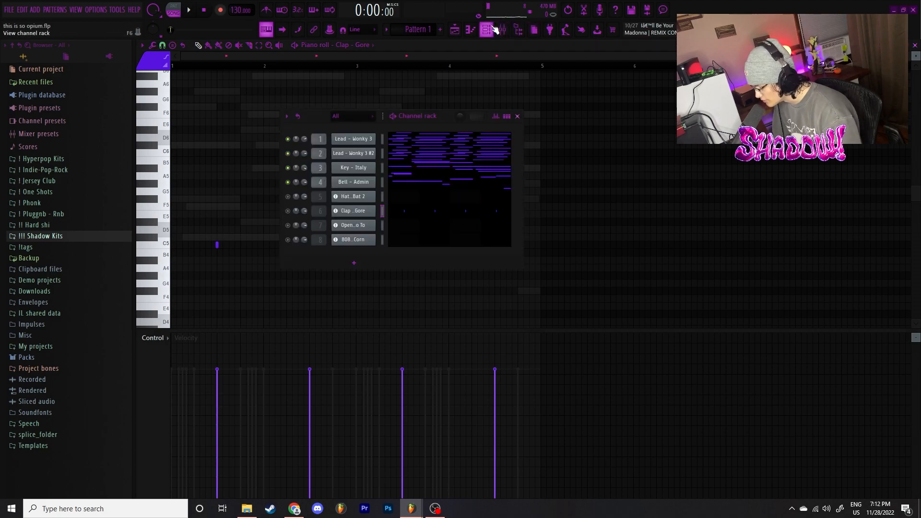
pyautogui.rightClick(353, 195)
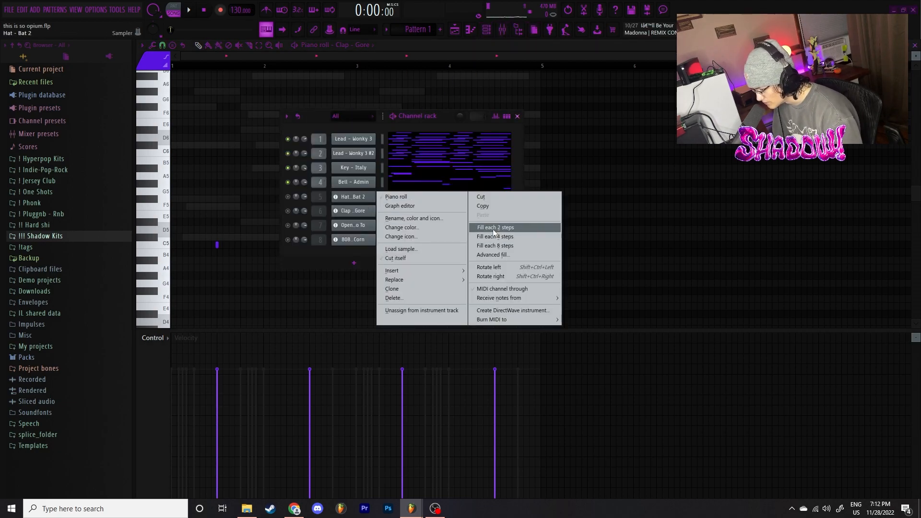
pyautogui.click(495, 227)
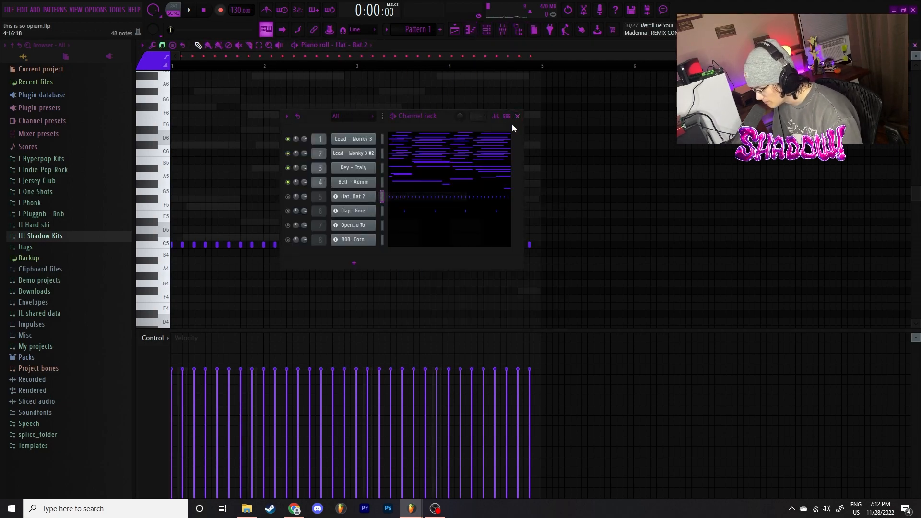
pyautogui.click(517, 117)
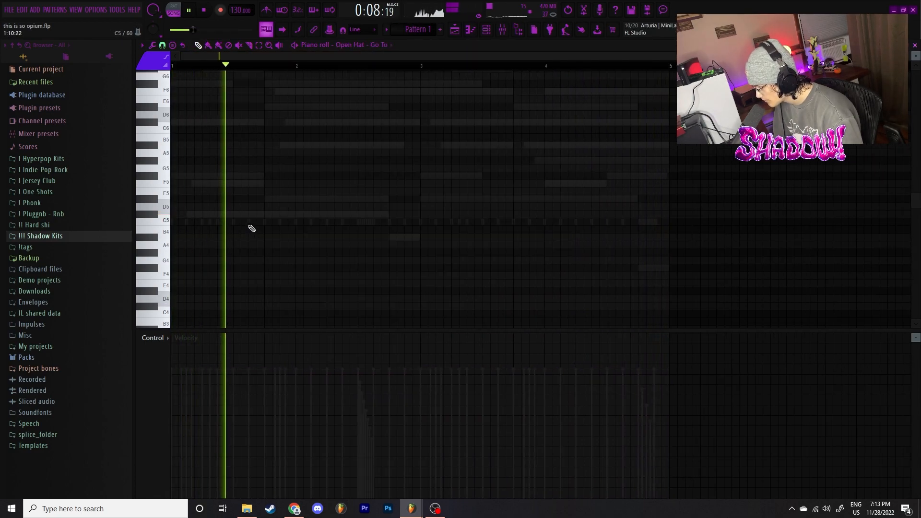
# Place an open hat note in the Open Hat - Go To pattern
pyautogui.click(250, 222)
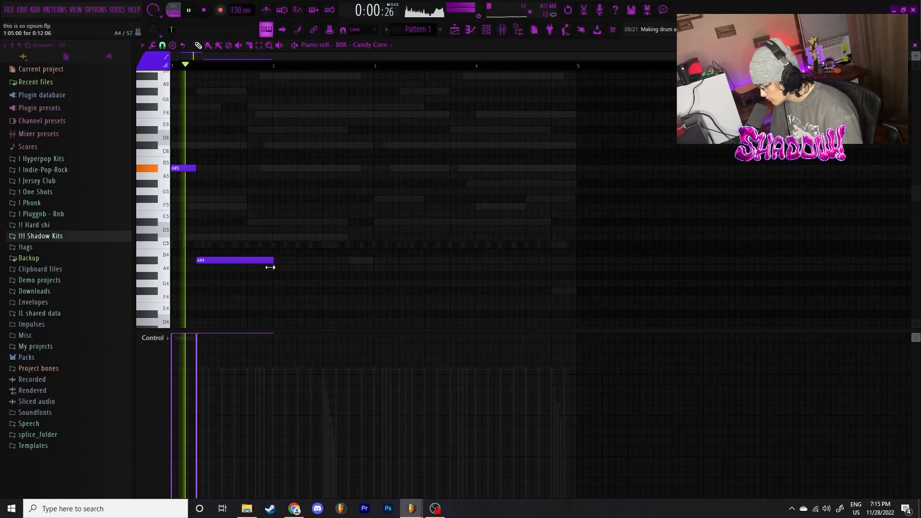
# Lengthen the second A#4 note of the 808 - Candy Corn line by dragging its right edge
pyautogui.moveTo(271, 260); pyautogui.dragTo(347, 260)
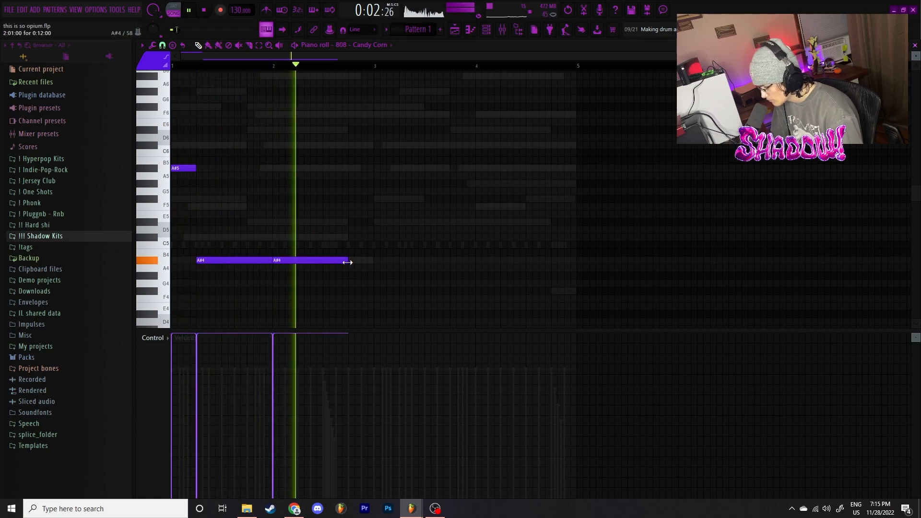